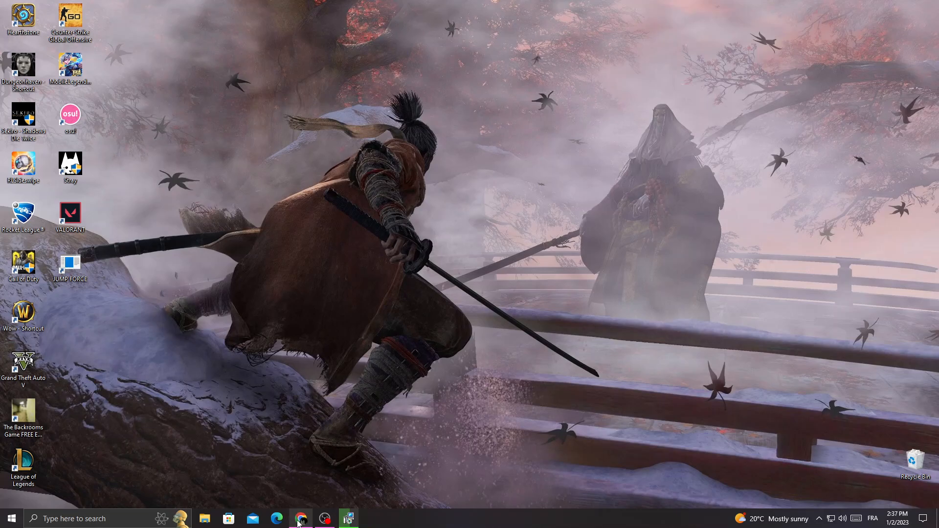
- Bring the browser window with the BigCommerce control panel dashboard to the front
{"action": "left_click", "coordinate": [312, 519]}
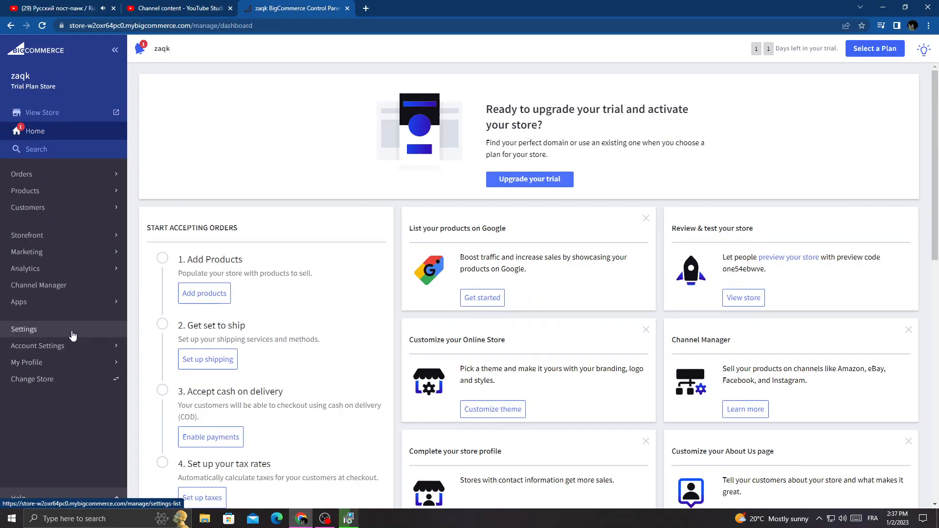
- Search the store Settings for 'inven' to narrow the list to the Inventory entry
{"action": "left_click", "coordinate": [23, 329]}
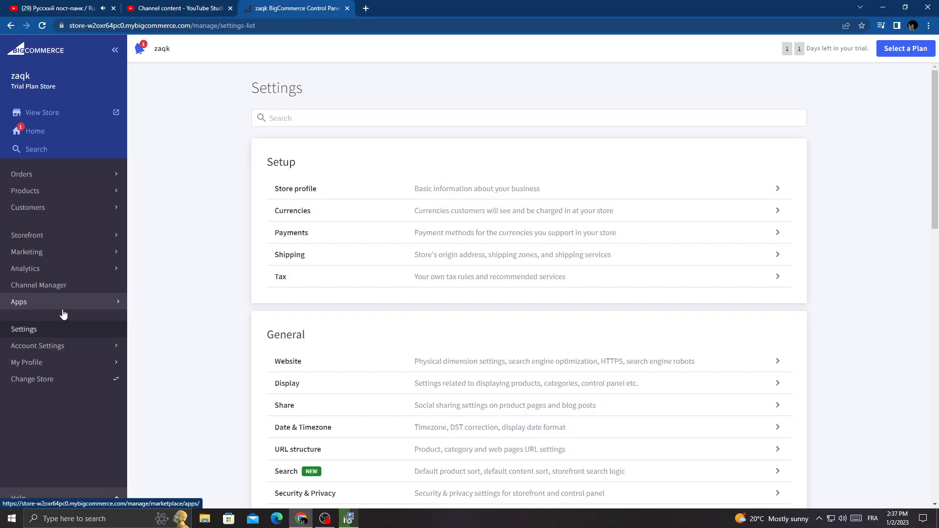
{"action": "mouse_move", "coordinate": [307, 156]}
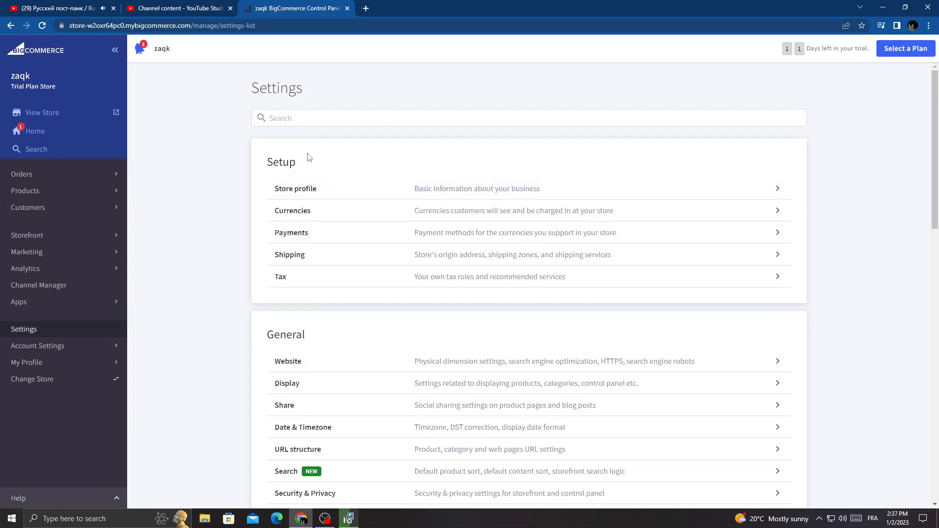
{"action": "scroll", "scroll_direction": "down", "scroll_amount": 3}
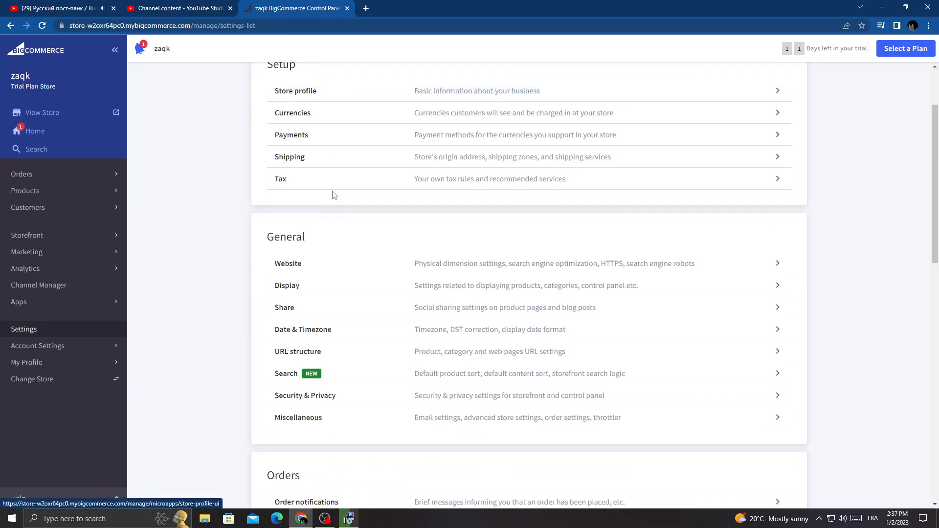
{"action": "scroll", "scroll_direction": "down", "scroll_amount": 3}
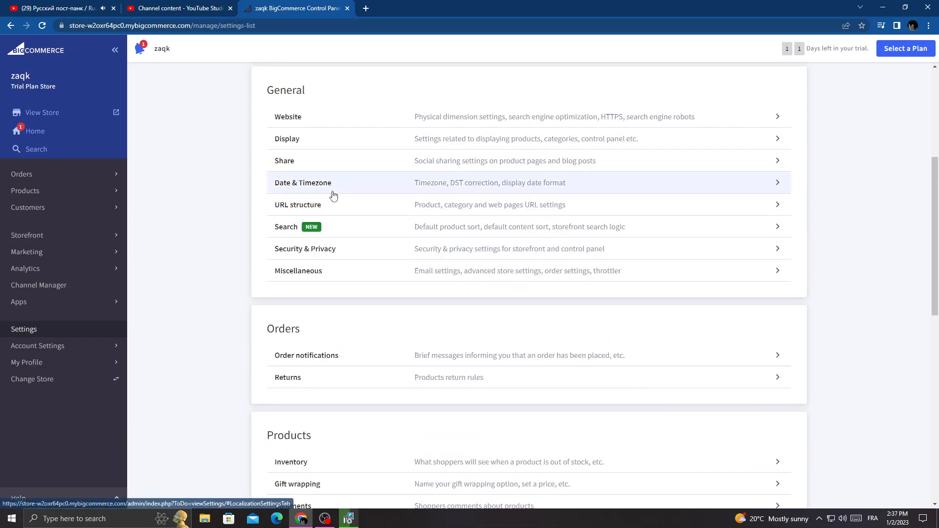
{"action": "scroll", "scroll_direction": "down", "scroll_amount": 3}
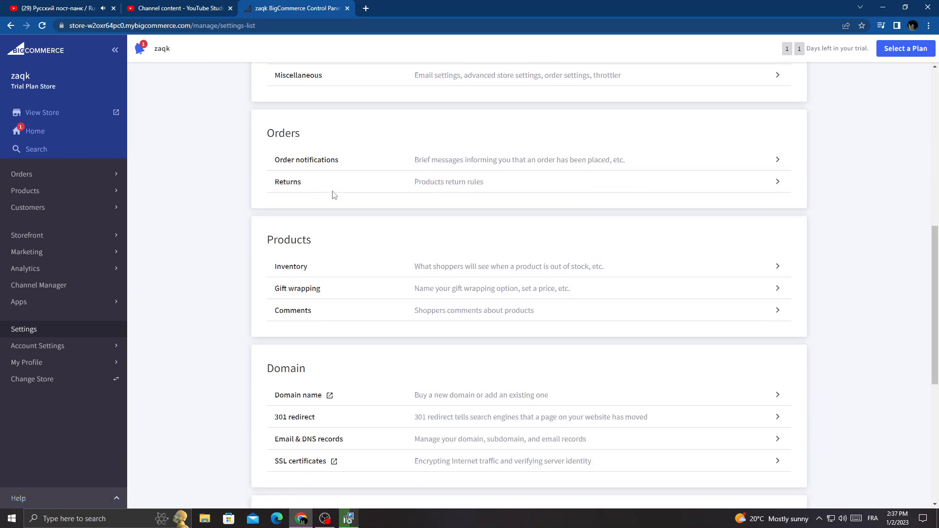
{"action": "scroll", "scroll_direction": "down", "scroll_amount": 3}
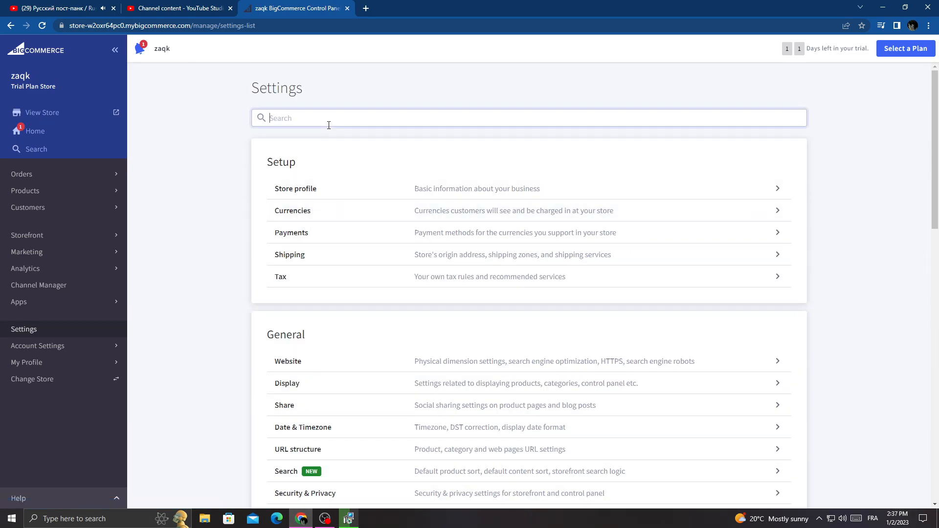
{"action": "type", "text": "inven"}
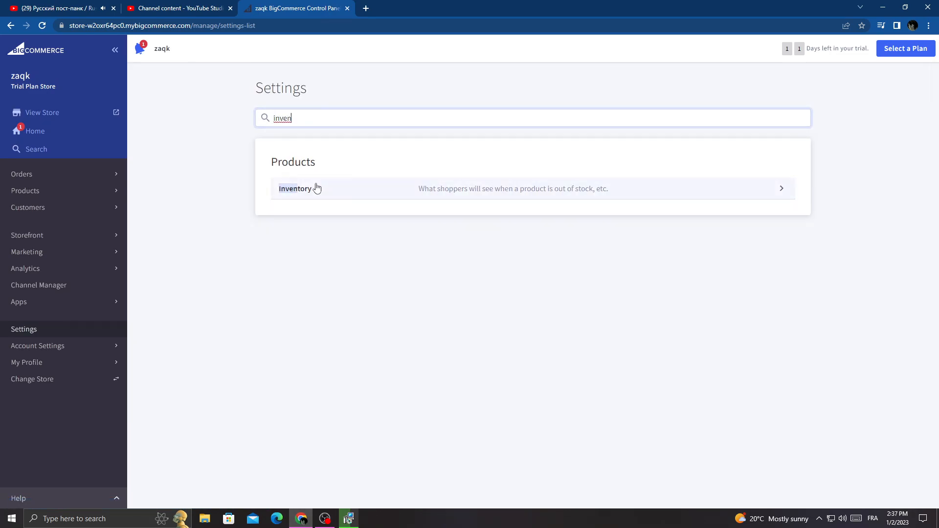
- In Inventory settings, review Stock level display and keep 'Don't show stock levels' selected
{"action": "left_click", "coordinate": [294, 189]}
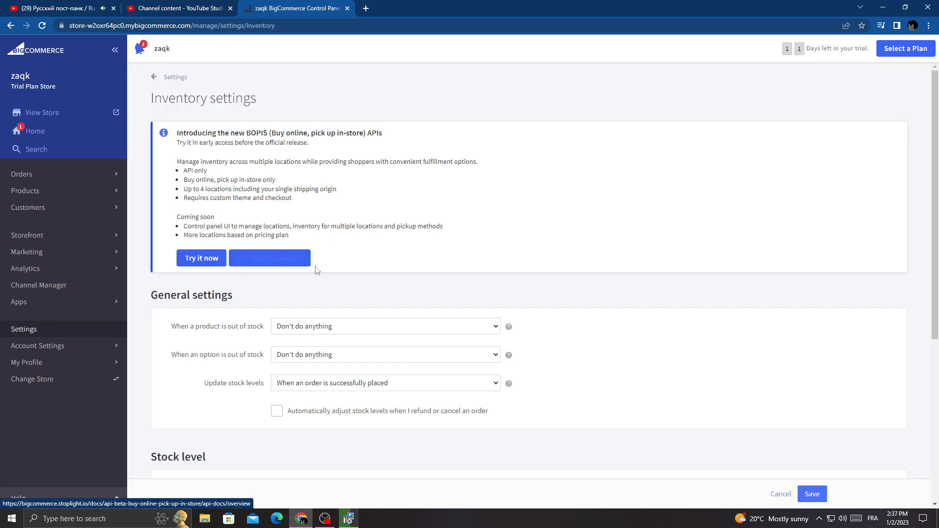
{"action": "scroll", "scroll_direction": "down", "scroll_amount": 3}
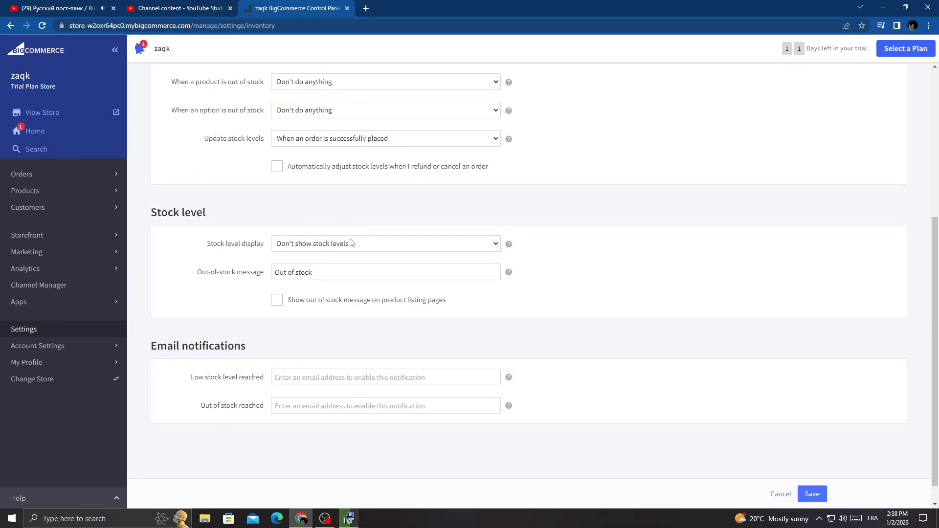
{"action": "left_click", "coordinate": [386, 244]}
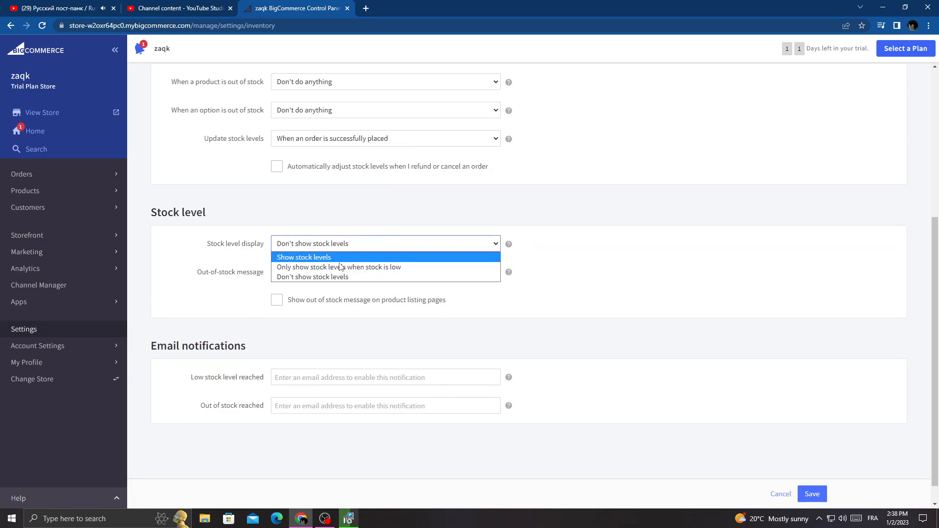
{"action": "left_click", "coordinate": [313, 277]}
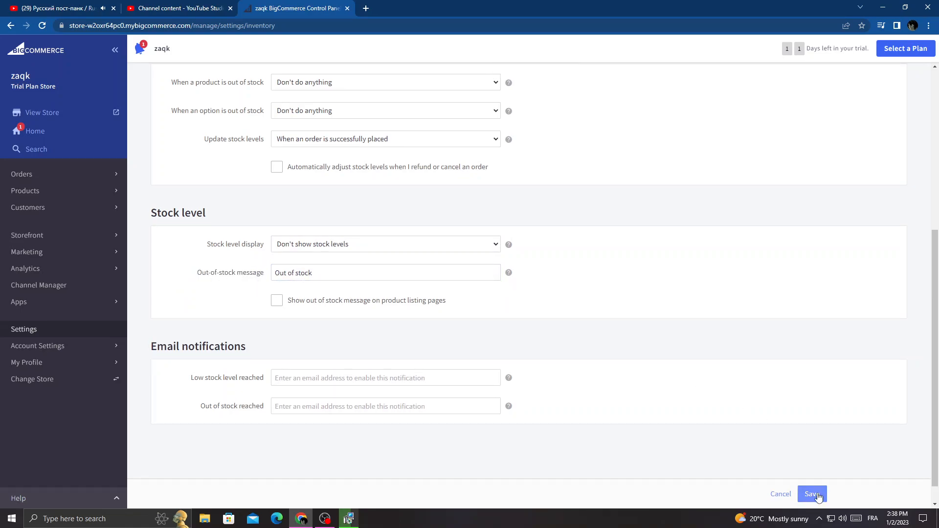
{"action": "mouse_move", "coordinate": [33, 55]}
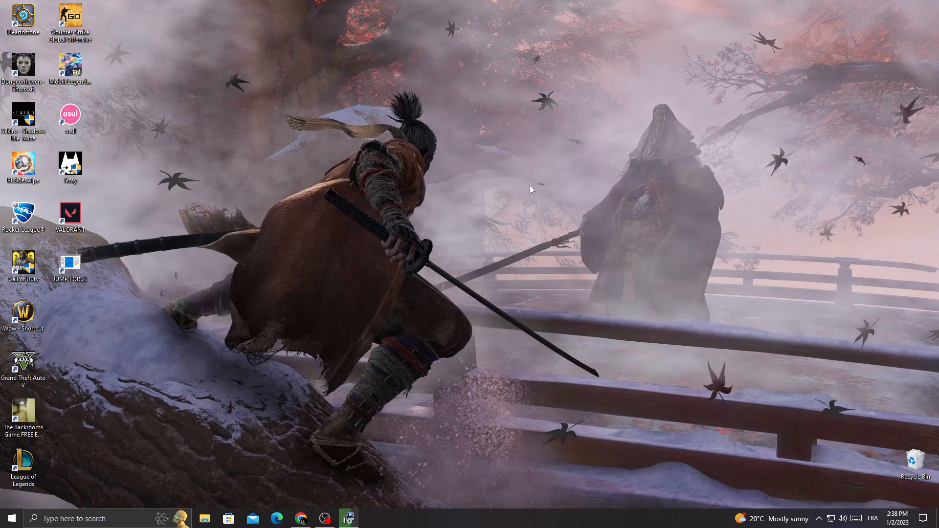
{"action": "mouse_move", "coordinate": [496, 211]}
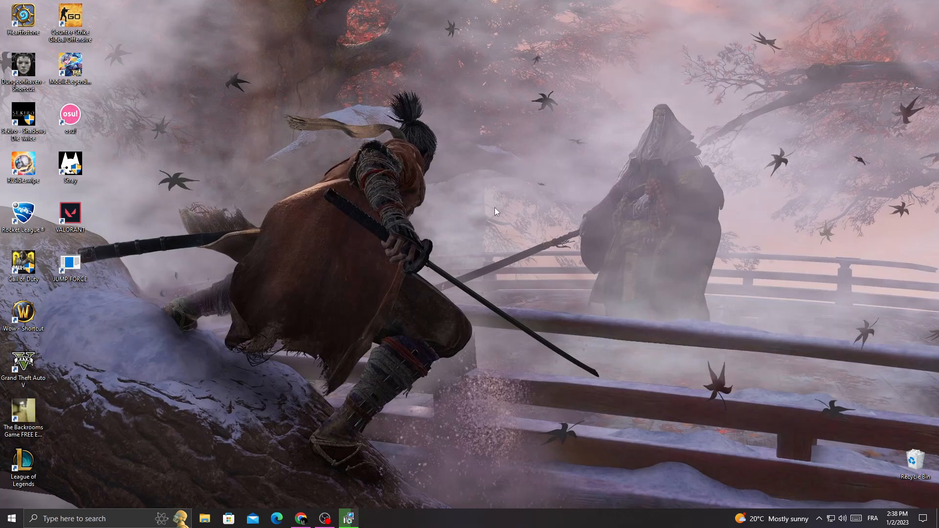